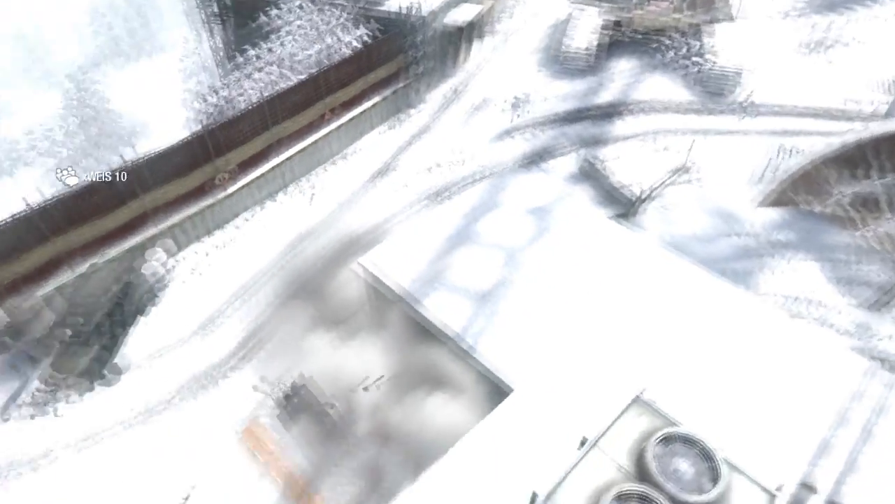
pyautogui.moveTo(448, 251)
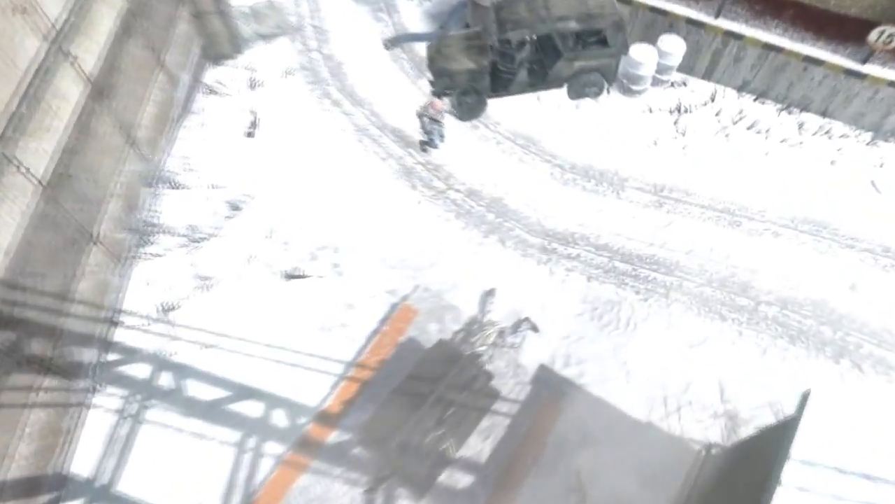